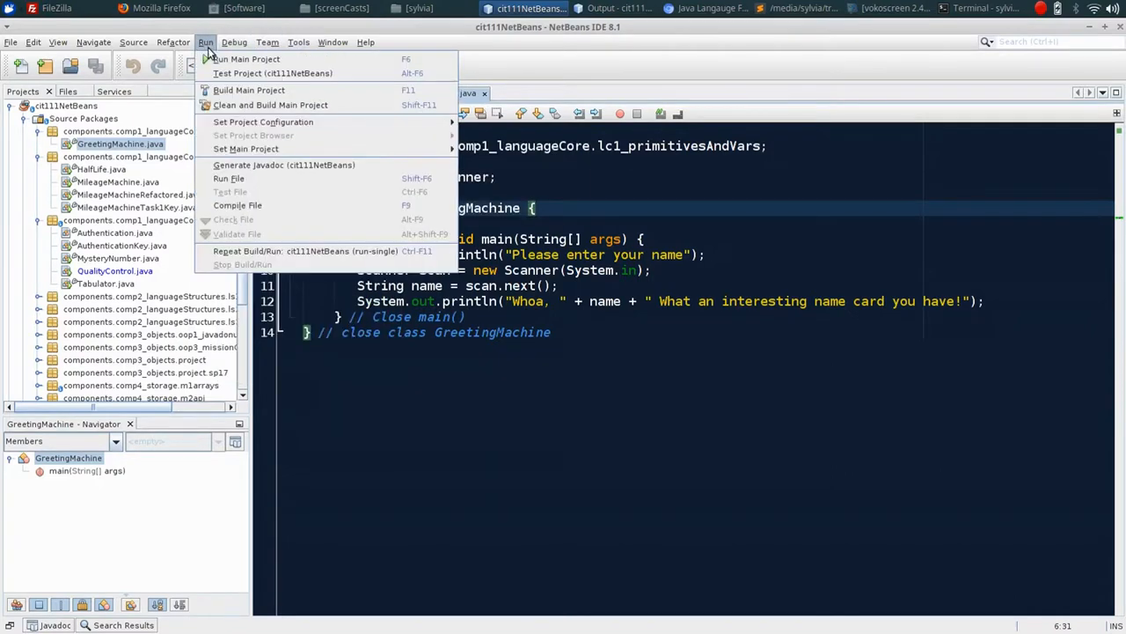
{"action": "mouse_move", "coordinate": [264, 122]}
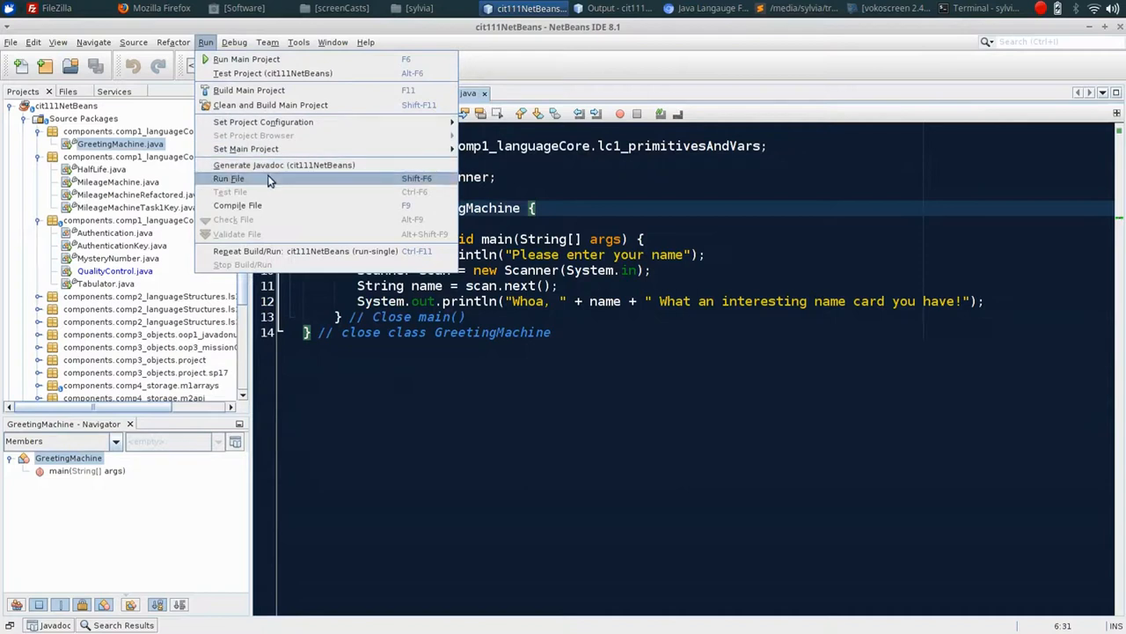
{"action": "mouse_move", "coordinate": [246, 60]}
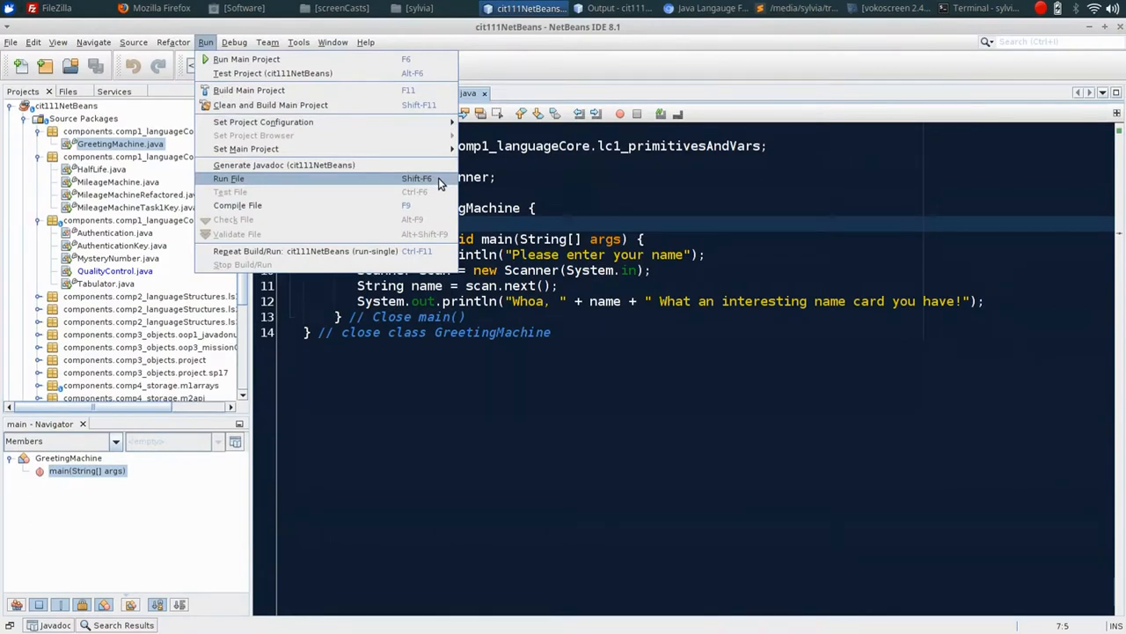
- Run GreetingMachine.java on its own via Run File, then reach the Window menu
{"action": "left_click", "coordinate": [229, 177]}
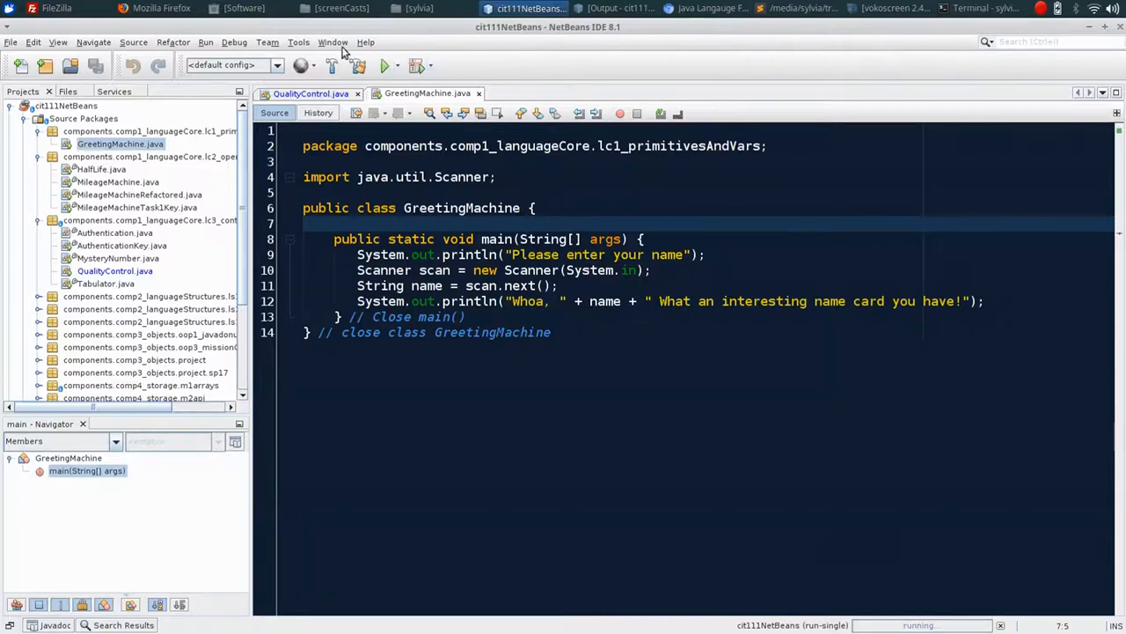
{"action": "left_click", "coordinate": [333, 42]}
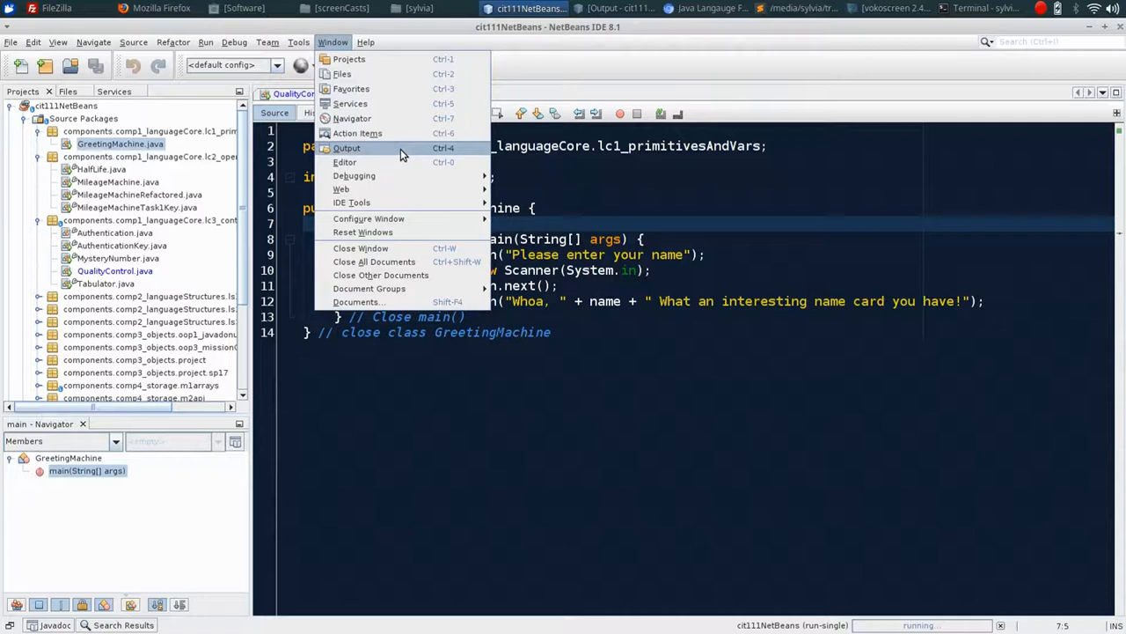
- Show the Output console and answer the name prompt with 'Eric'
{"action": "left_click", "coordinate": [347, 148]}
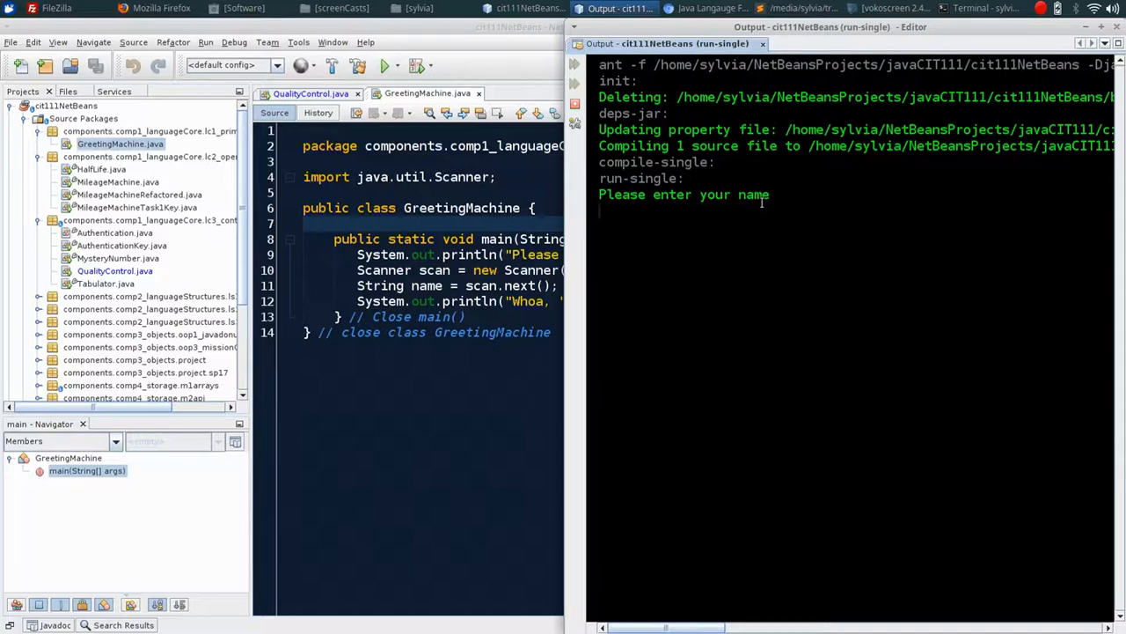
{"action": "type", "text": "Eric"}
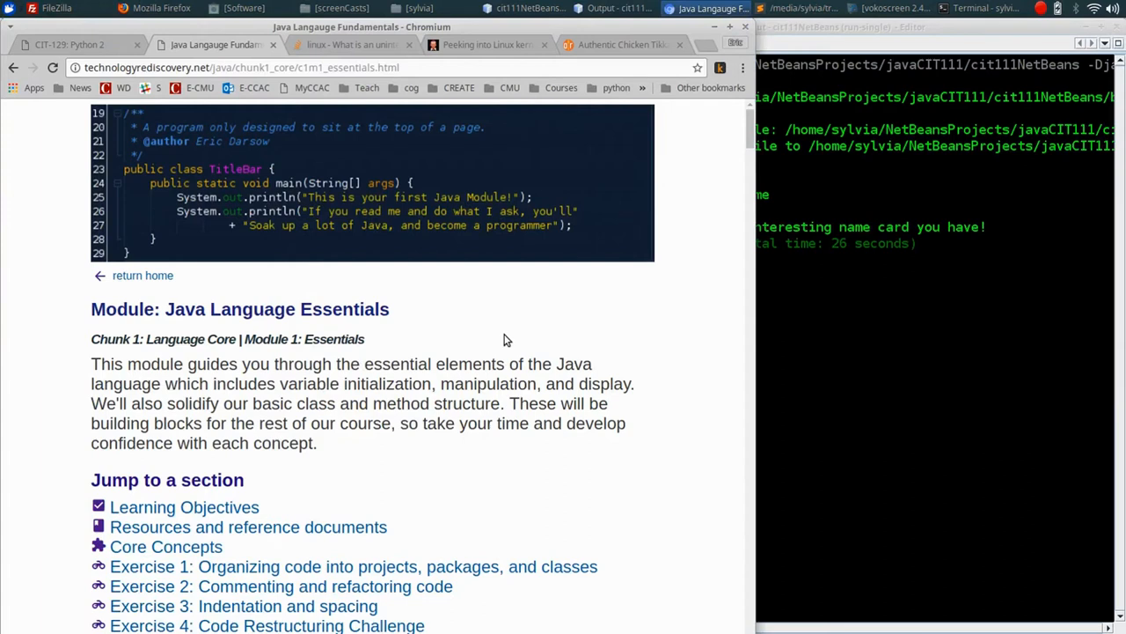
- Scroll the Java Language Essentials page past objectives and resources down to Exercise 1
{"action": "scroll", "scroll_direction": "down", "scroll_amount": 3}
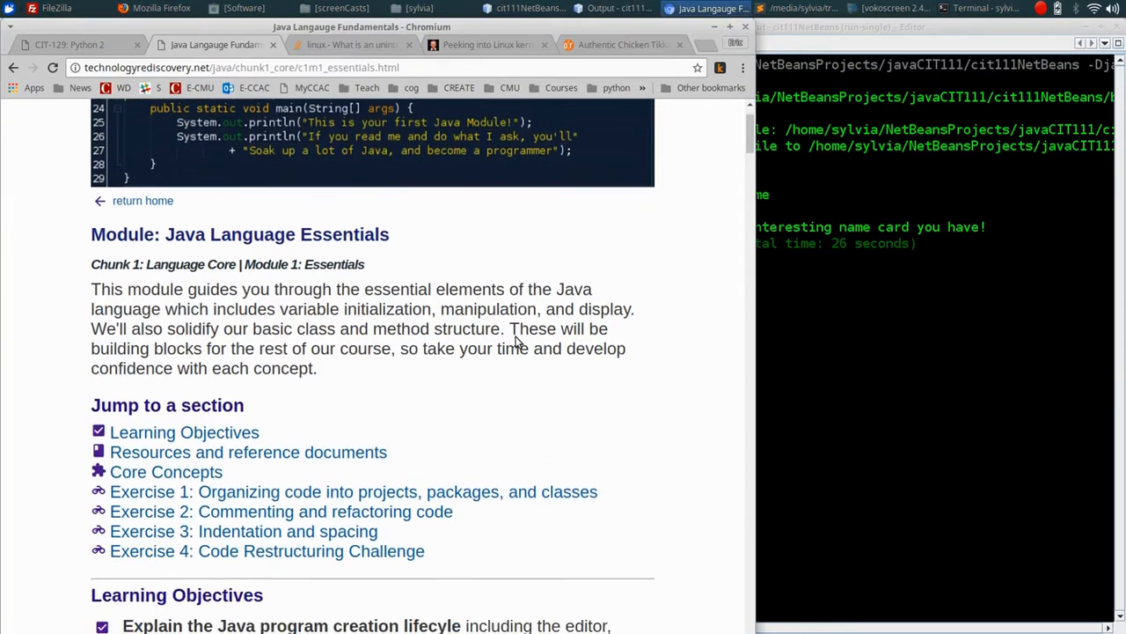
{"action": "scroll", "scroll_direction": "down", "scroll_amount": 3}
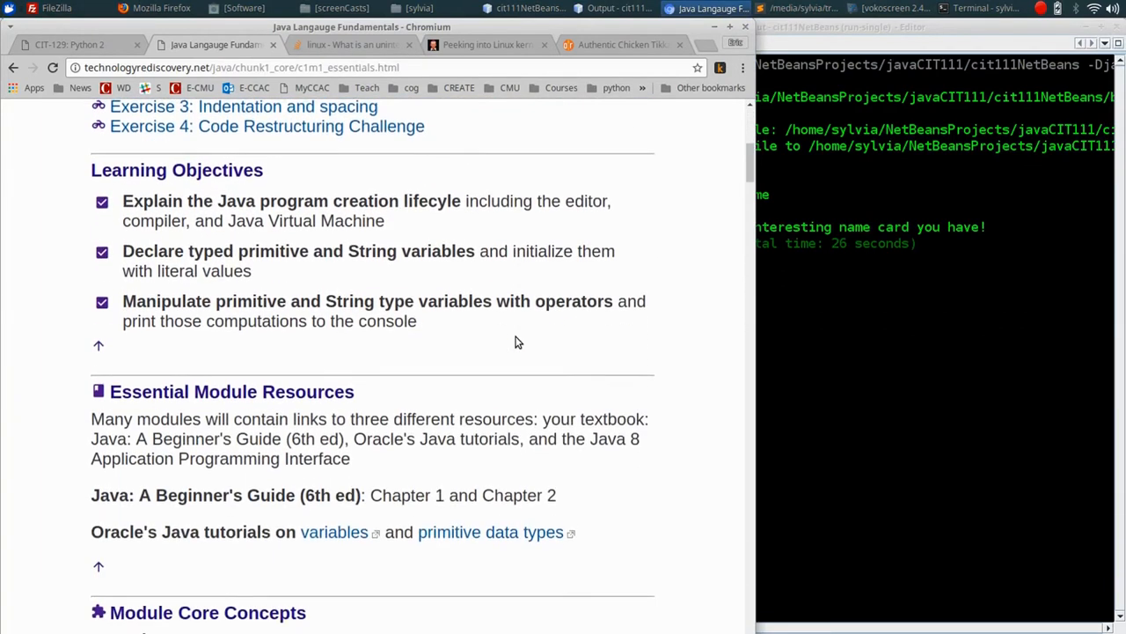
{"action": "scroll", "scroll_direction": "down", "scroll_amount": 3}
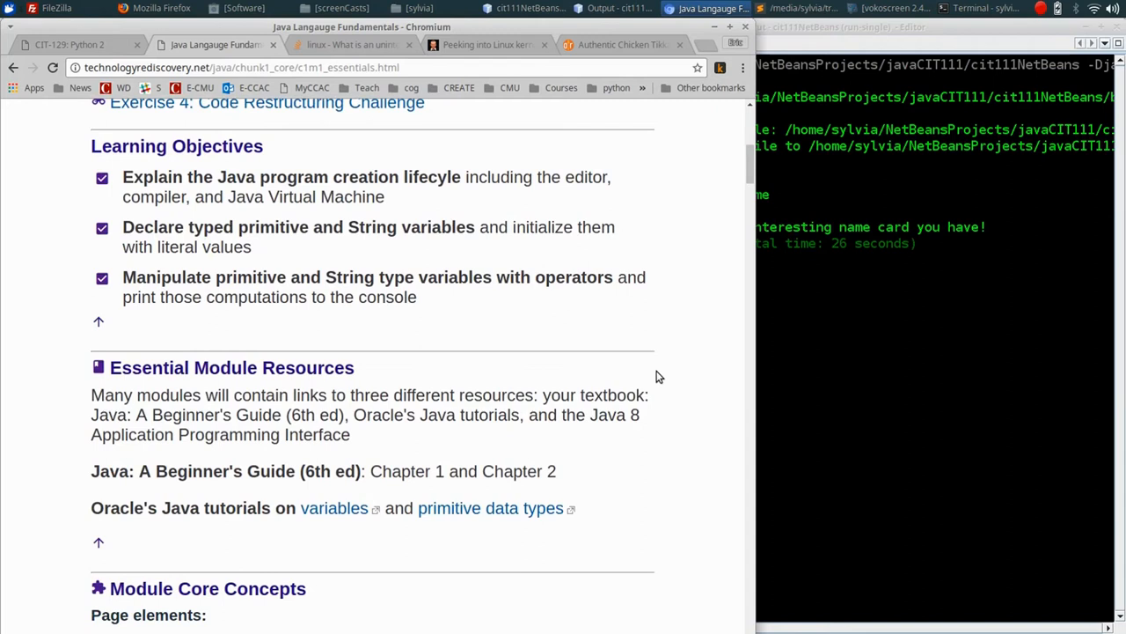
{"action": "mouse_move", "coordinate": [637, 324]}
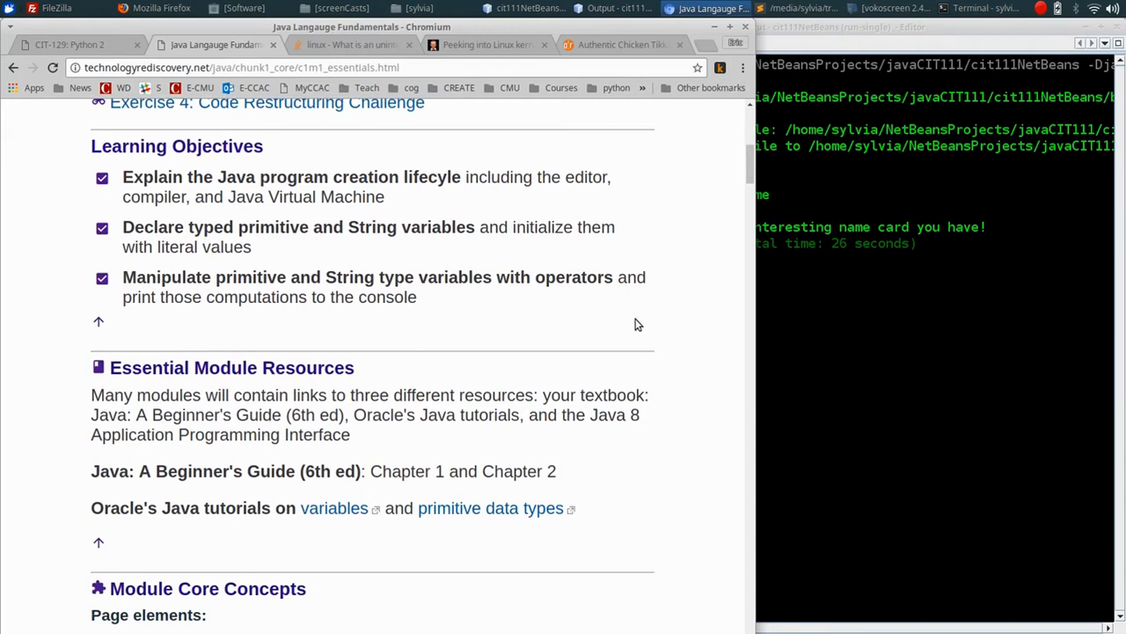
{"action": "mouse_move", "coordinate": [636, 317]}
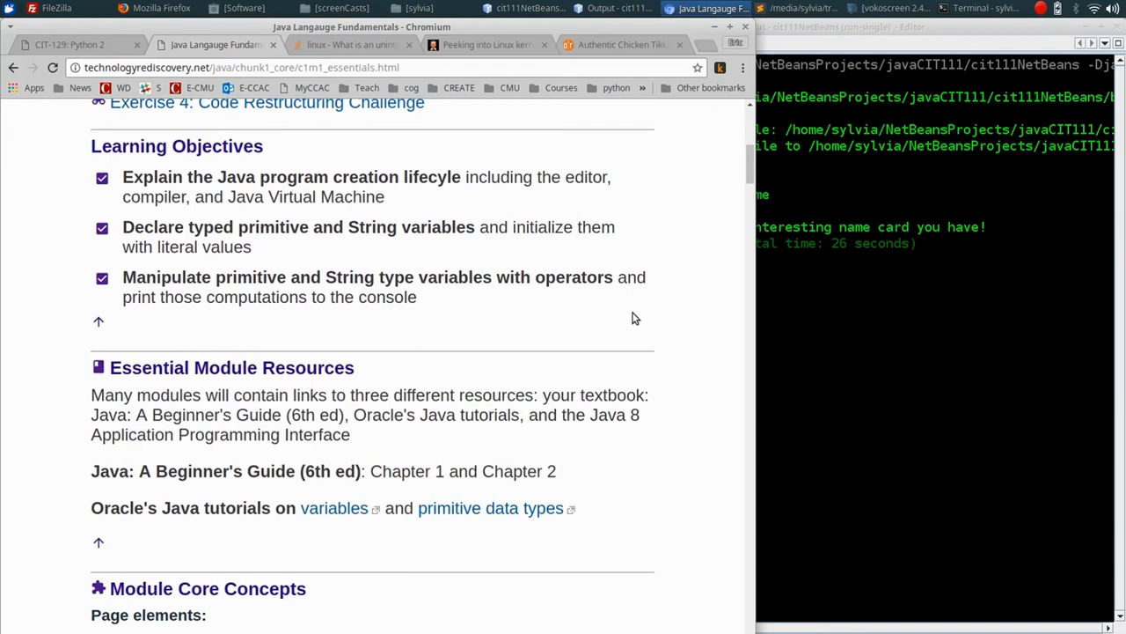
{"action": "scroll", "scroll_direction": "down", "scroll_amount": 3}
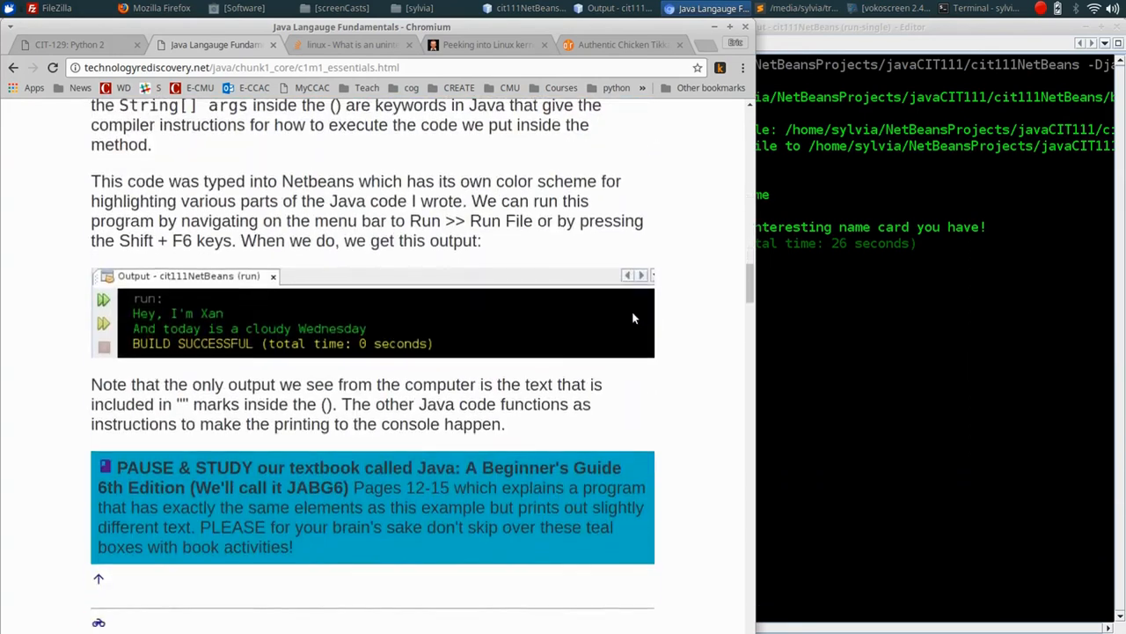
{"action": "scroll", "scroll_direction": "down", "scroll_amount": 3}
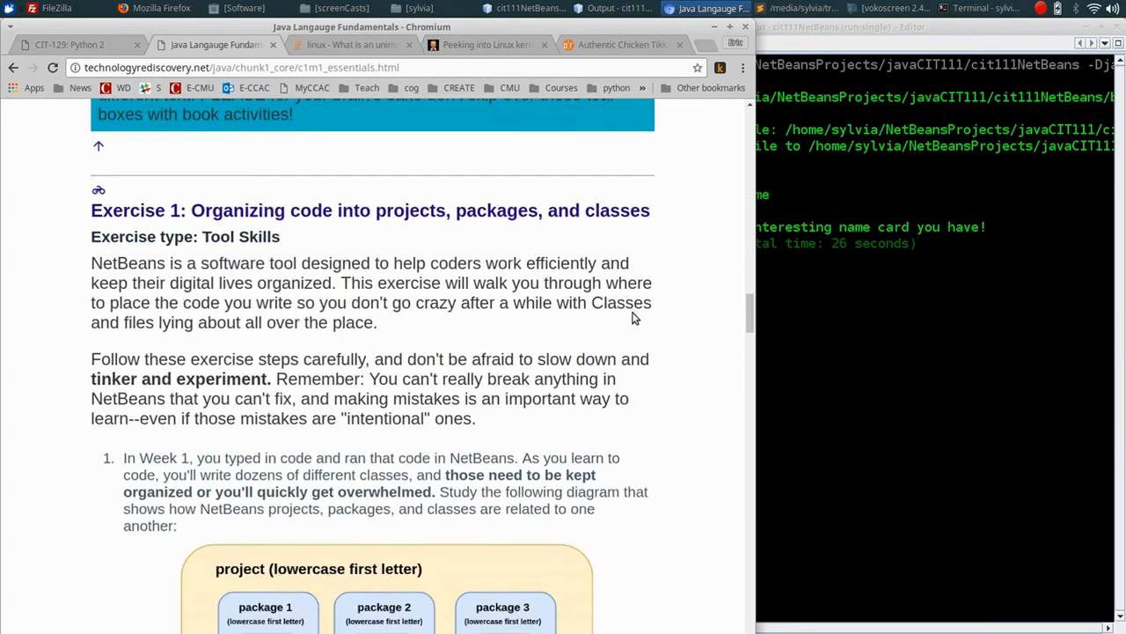